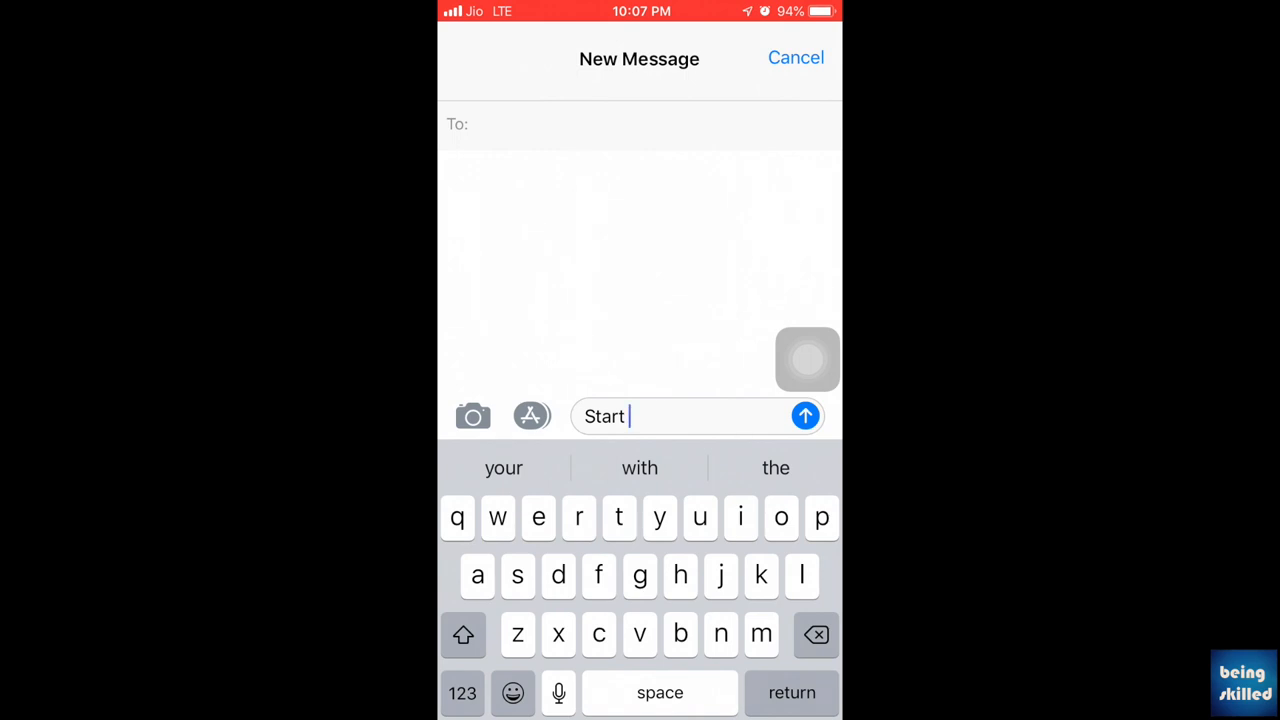
- Type "hello my name is Beingskilled hello haha" after "Start" in the new message
text(hello)
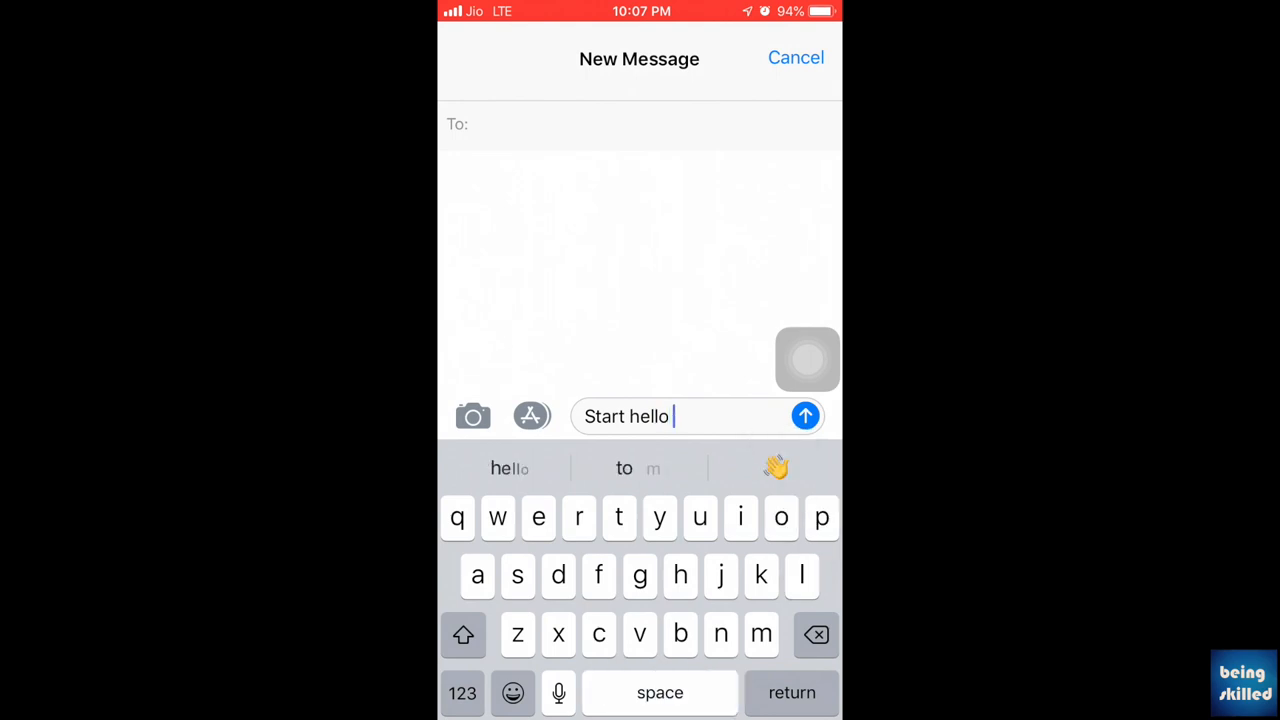
text(my name is)
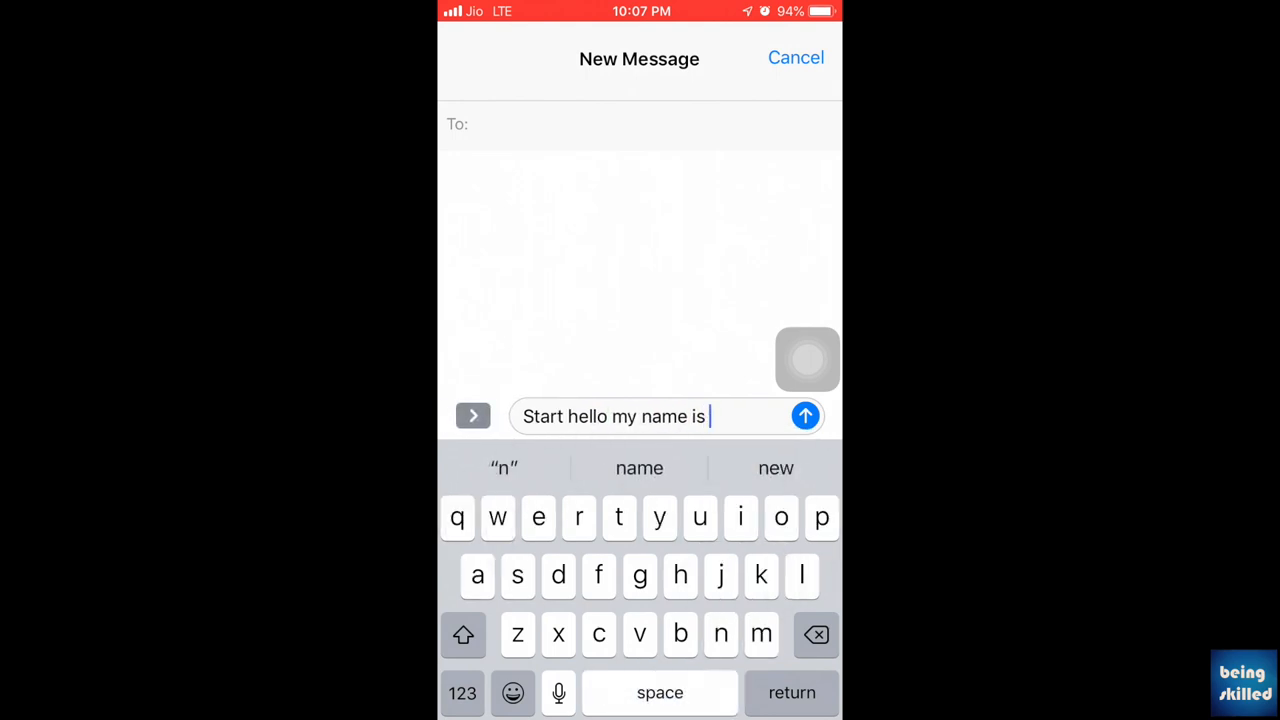
text(beingskilled hello hah)
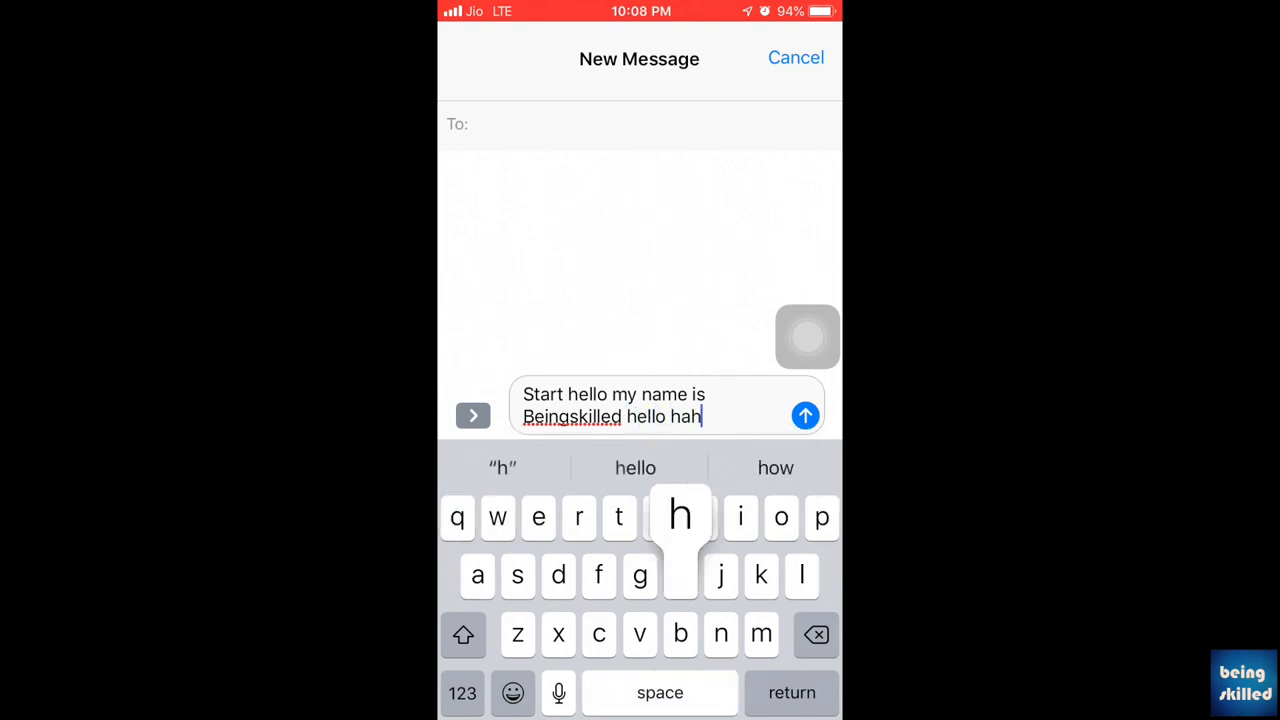
text(a)
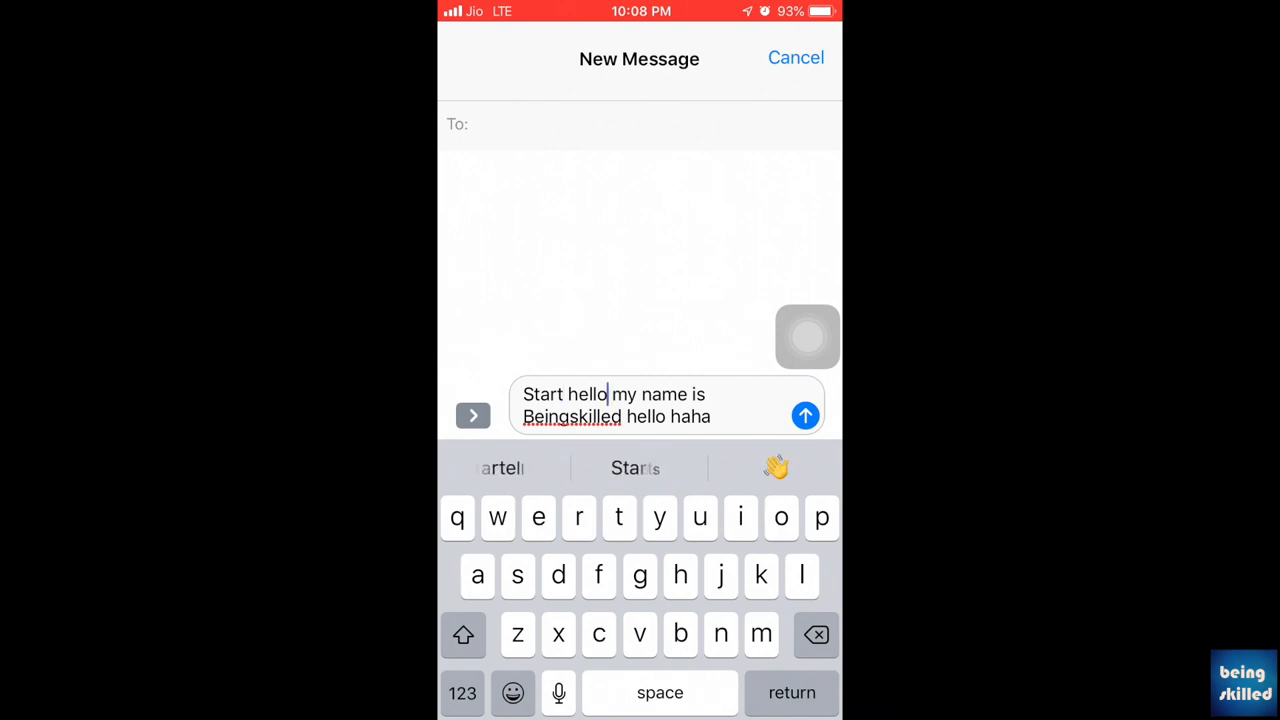
- Place the insertion point inside the first "hello" of the draft
click(570, 394)
text(ee)
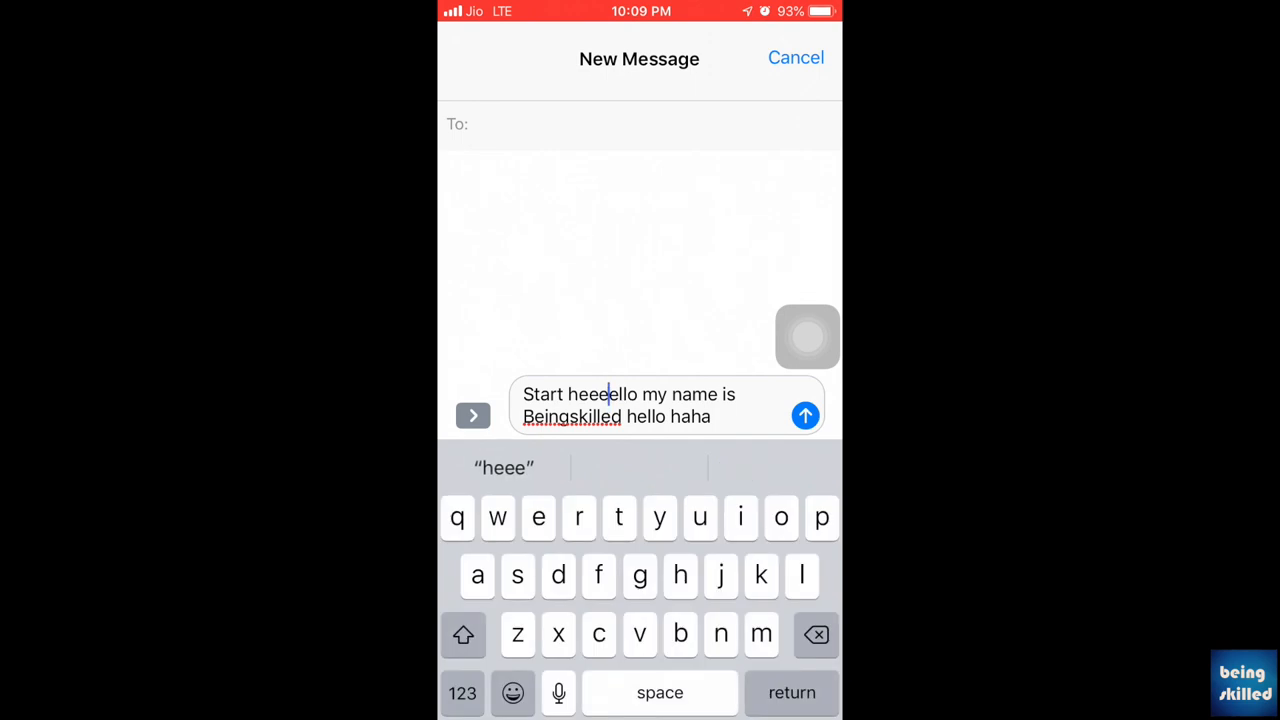
- Add another "e" to "heeeello" and move the cursor back after its "h"
text(e)
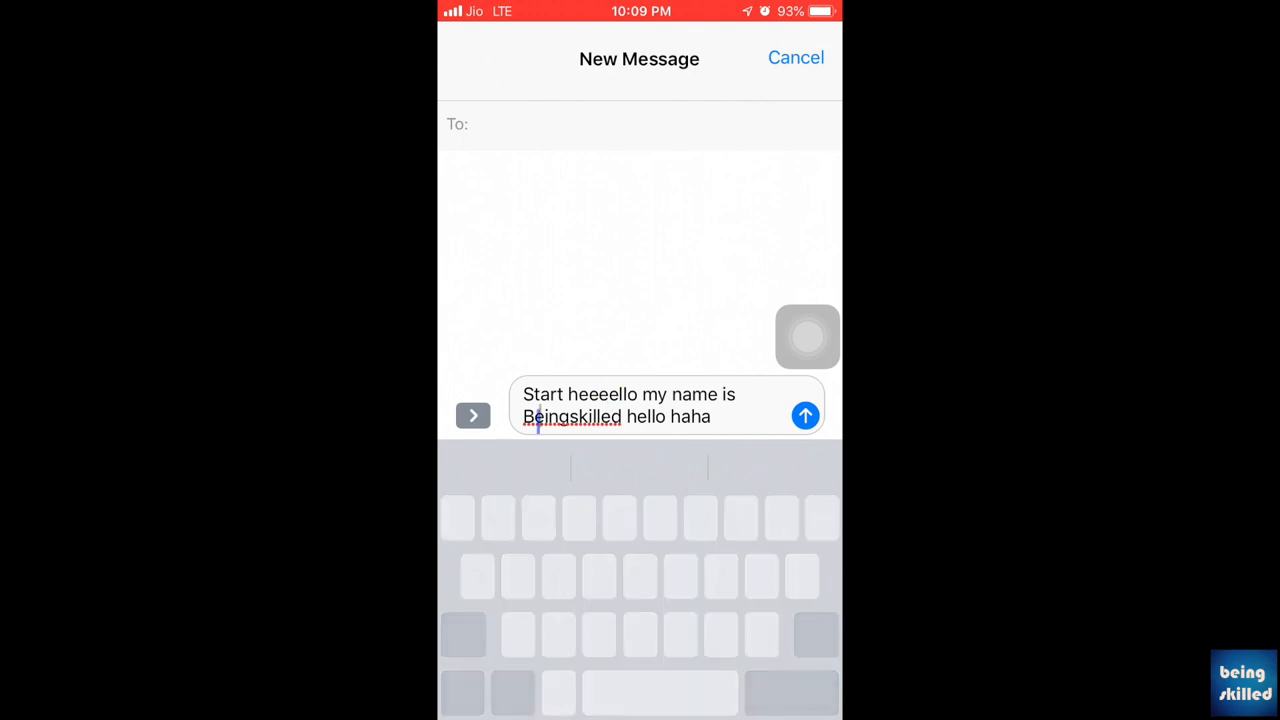
click(578, 394)
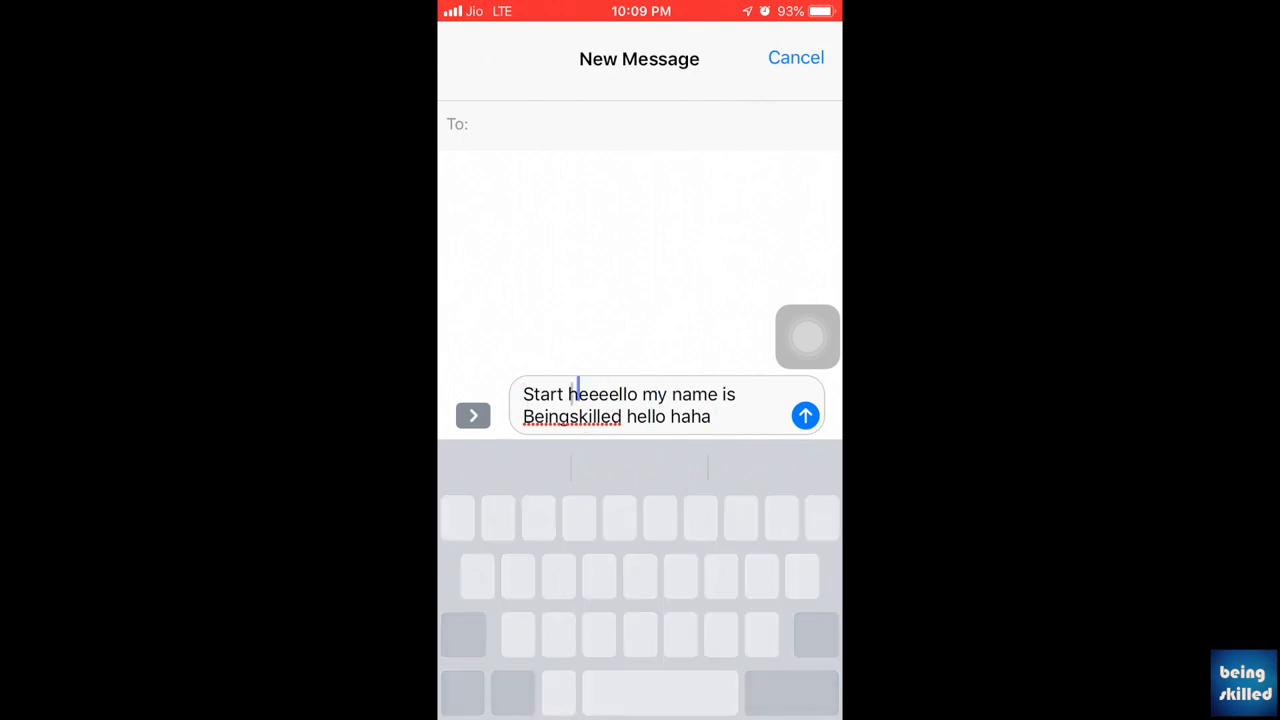